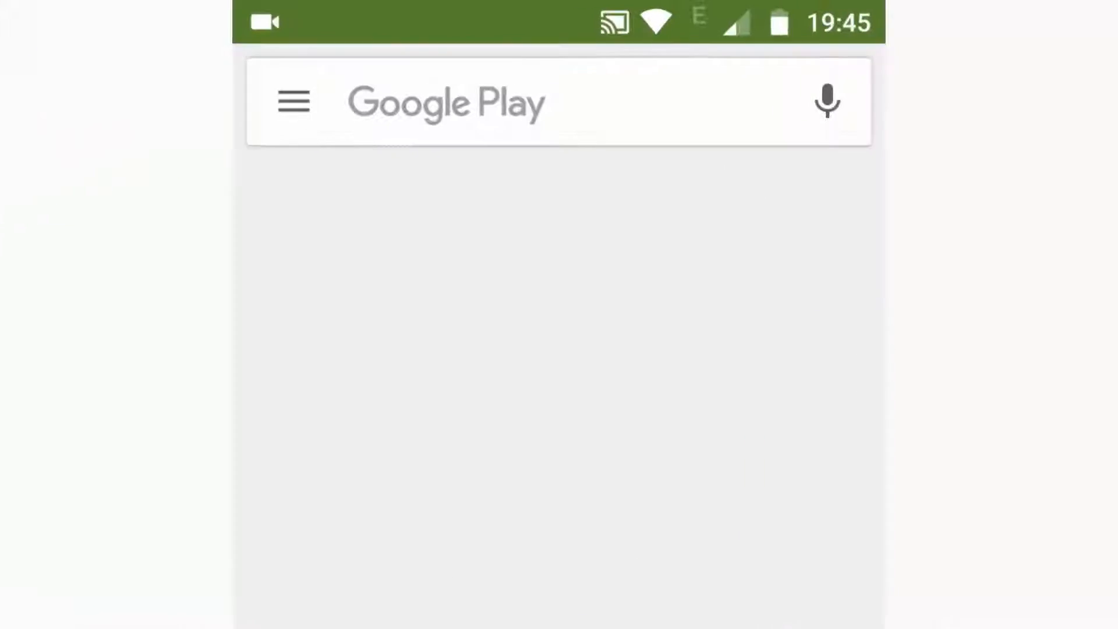
- Search Play Store for 'eas', install EasyTouch and accept its permissions
{"action": "type", "text": "eas"}
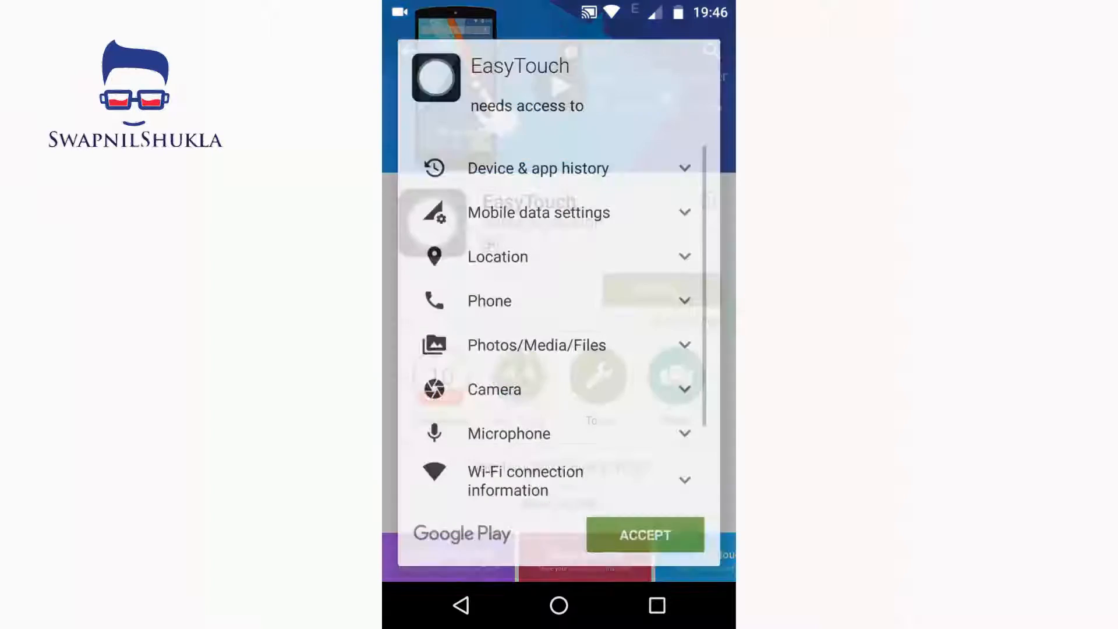
{"action": "left_click", "coordinate": [643, 535]}
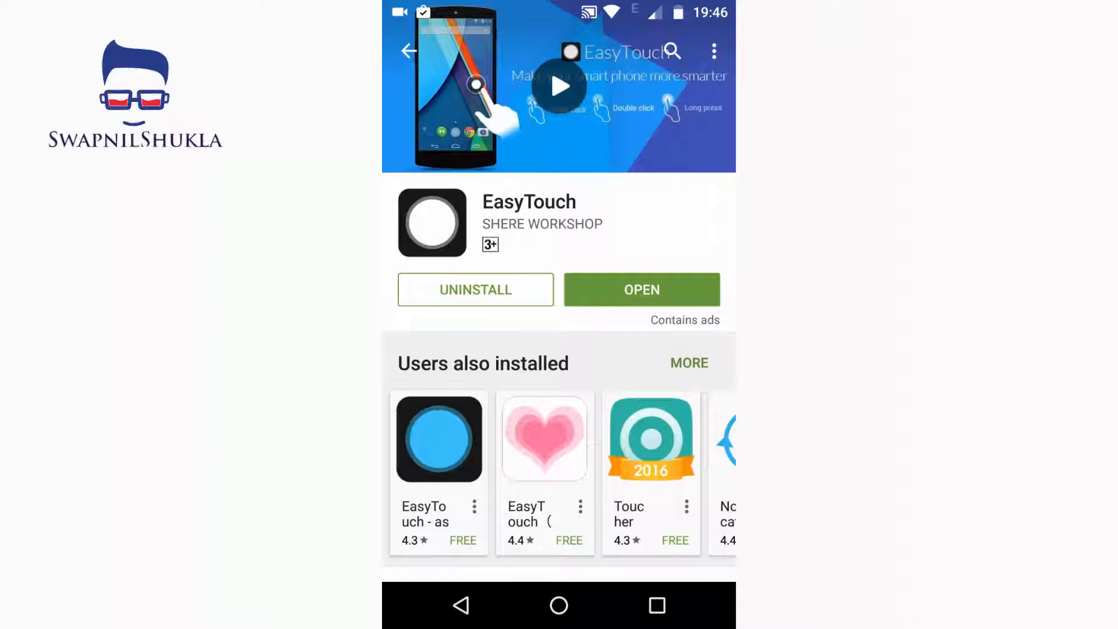
- Launch EasyTouch, play and skip its intro guide to reach the home screen
{"action": "left_click", "coordinate": [641, 290]}
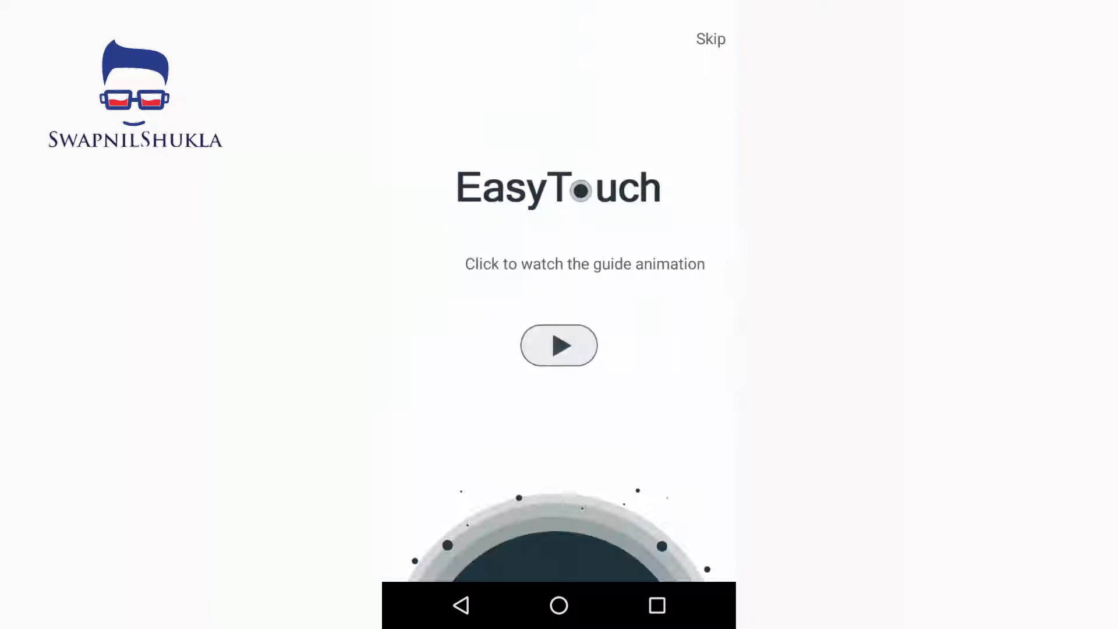
{"action": "left_click", "coordinate": [558, 345]}
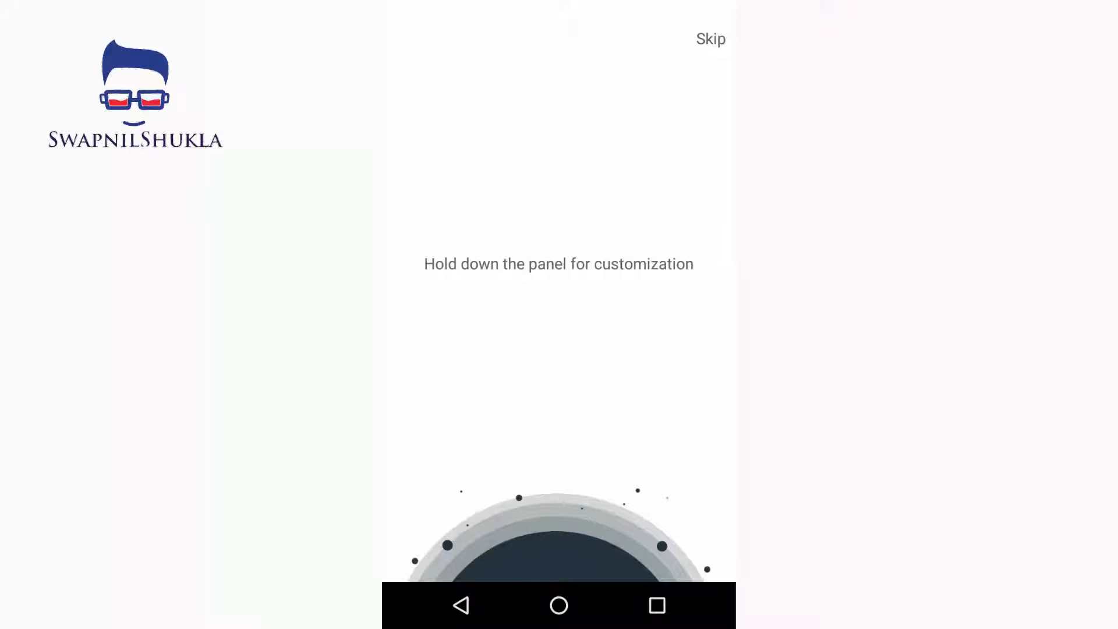
{"action": "left_click", "coordinate": [558, 541]}
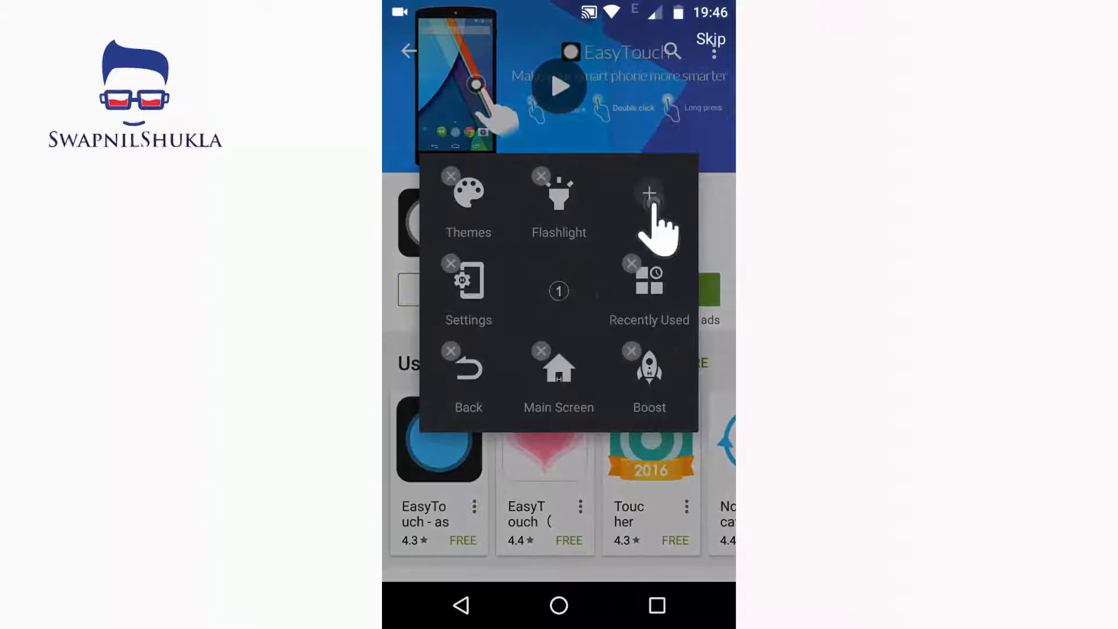
{"action": "left_click", "coordinate": [649, 208]}
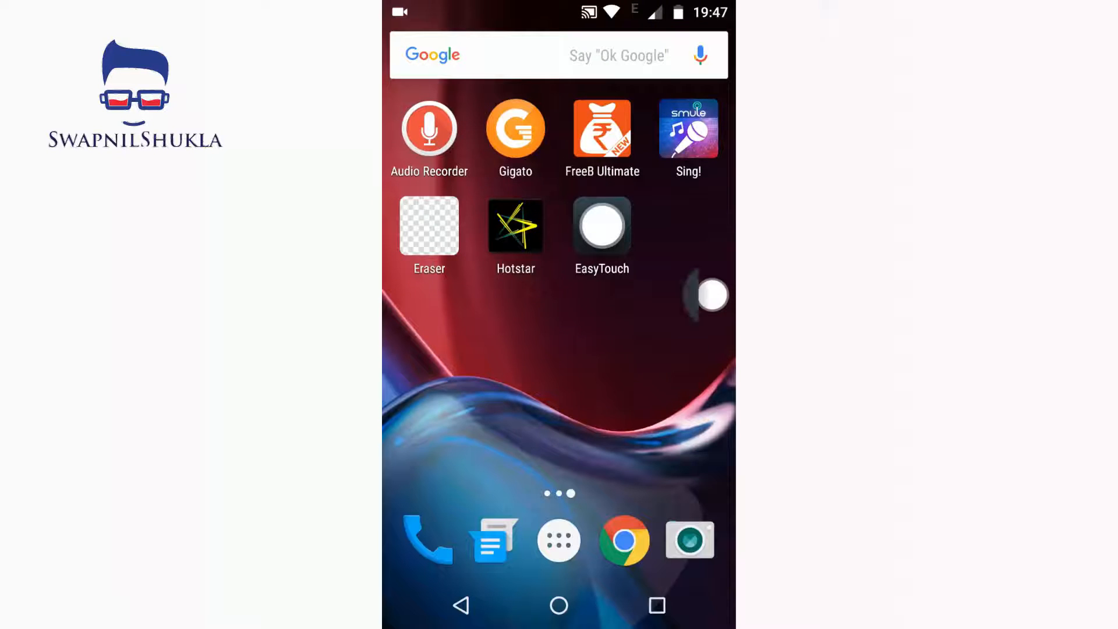
- Enable EasyTouch in Accessibility settings and confirm it may observe actions
{"action": "left_click", "coordinate": [711, 295]}
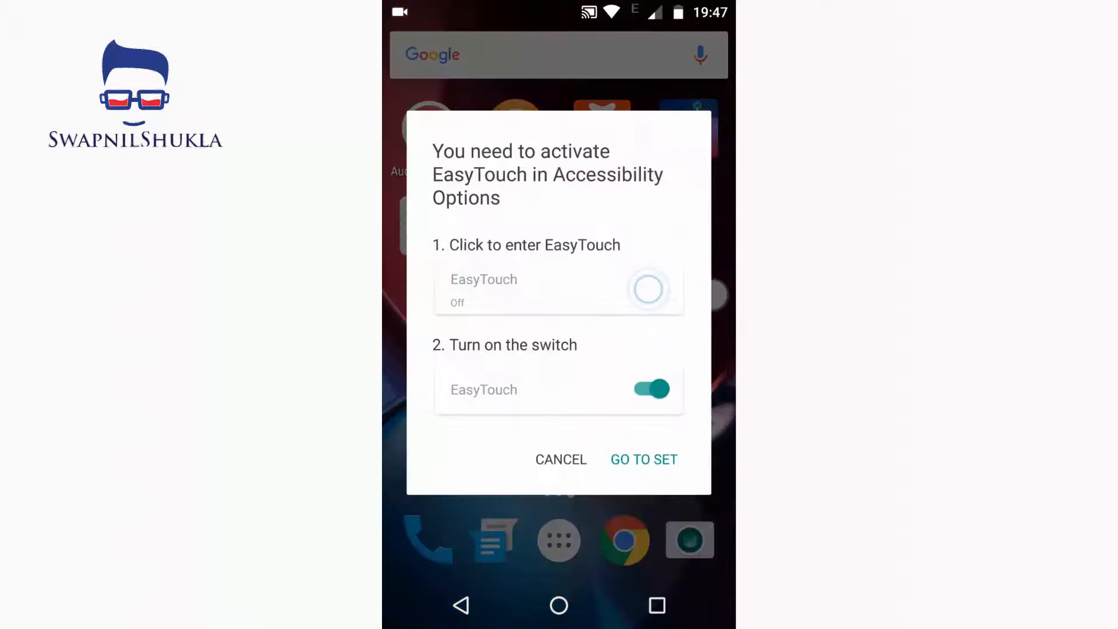
{"action": "left_click", "coordinate": [643, 459]}
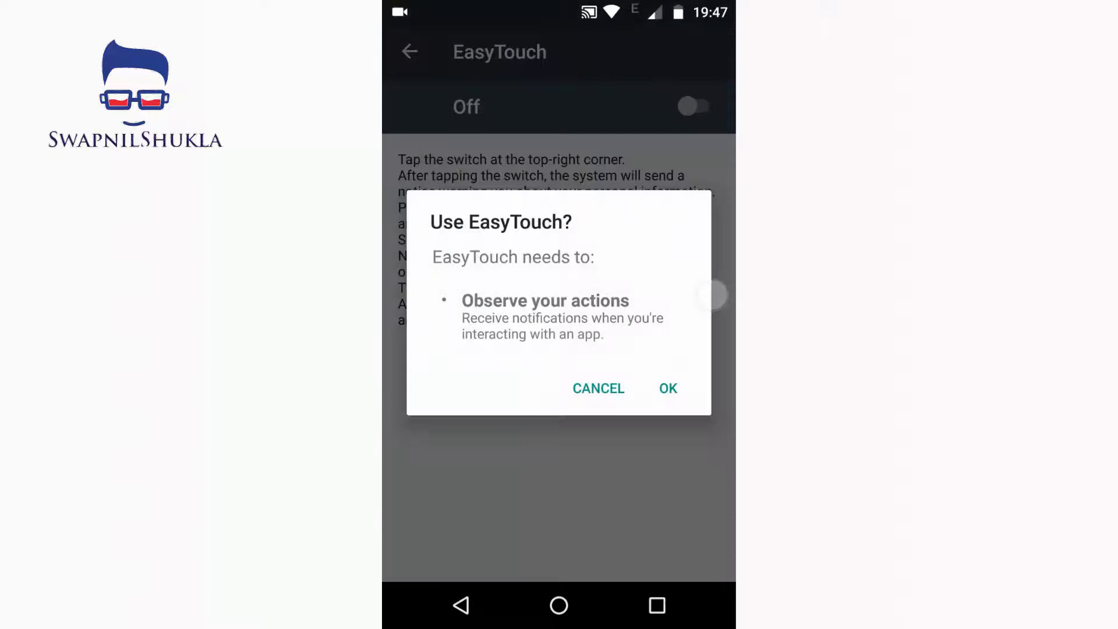
{"action": "left_click", "coordinate": [666, 389]}
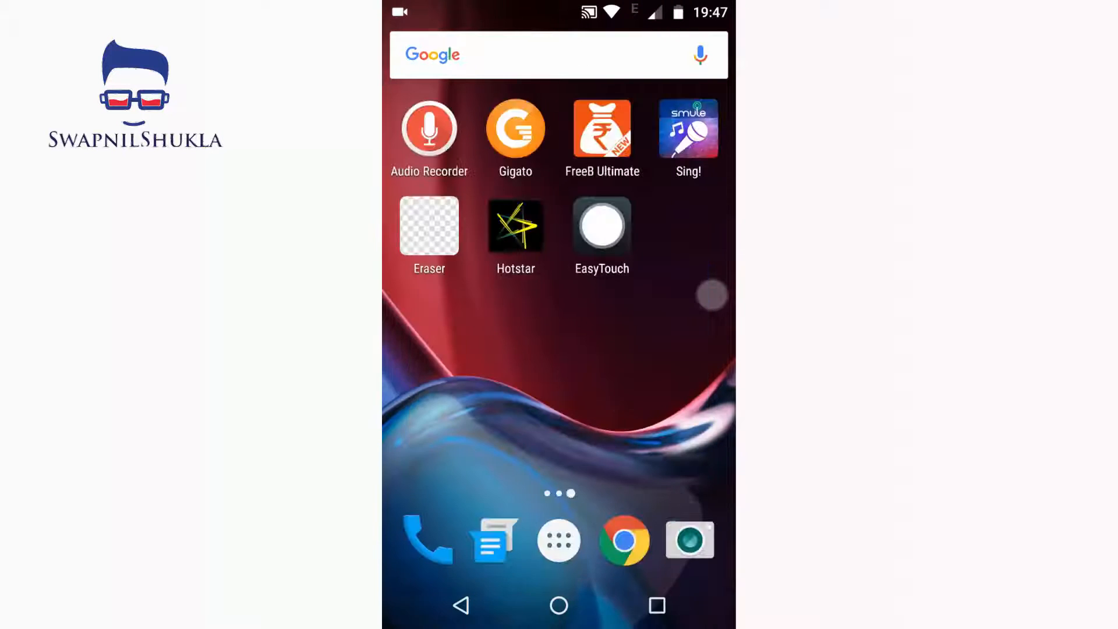
- Run Boost to clear 15.55 MB, then delete Gmail from the panel's app page
{"action": "left_click", "coordinate": [656, 604]}
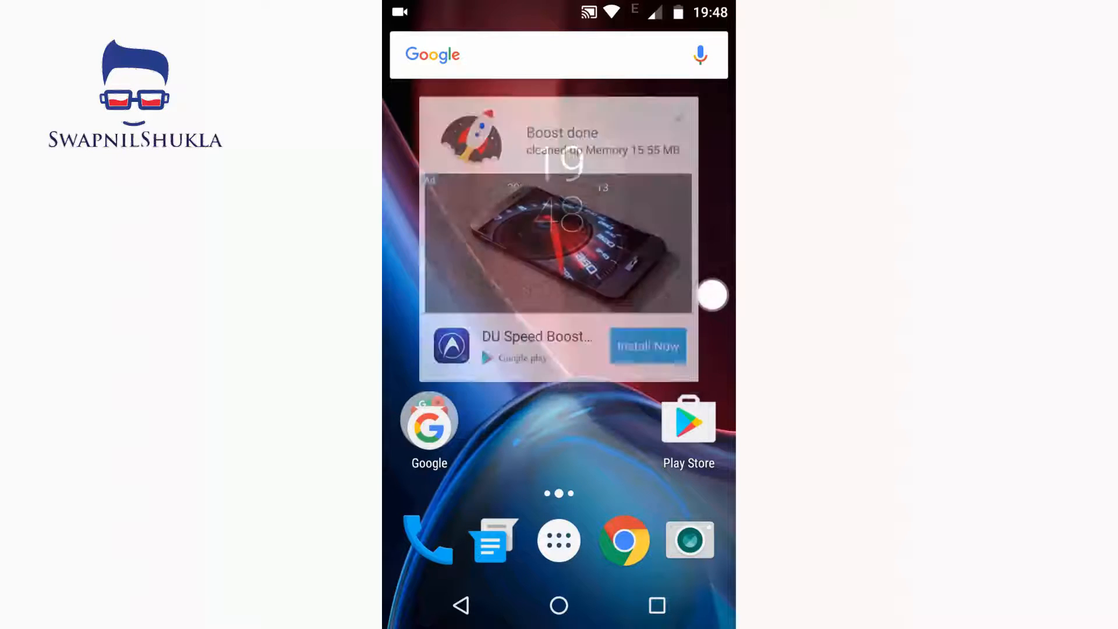
{"action": "left_click", "coordinate": [713, 295]}
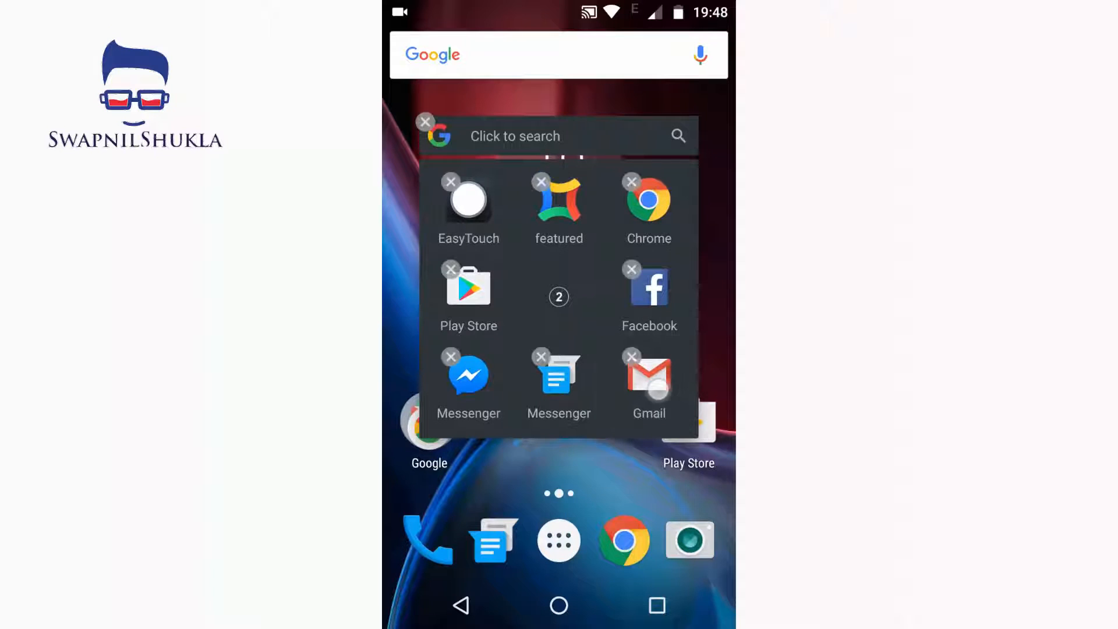
{"action": "left_click", "coordinate": [631, 356]}
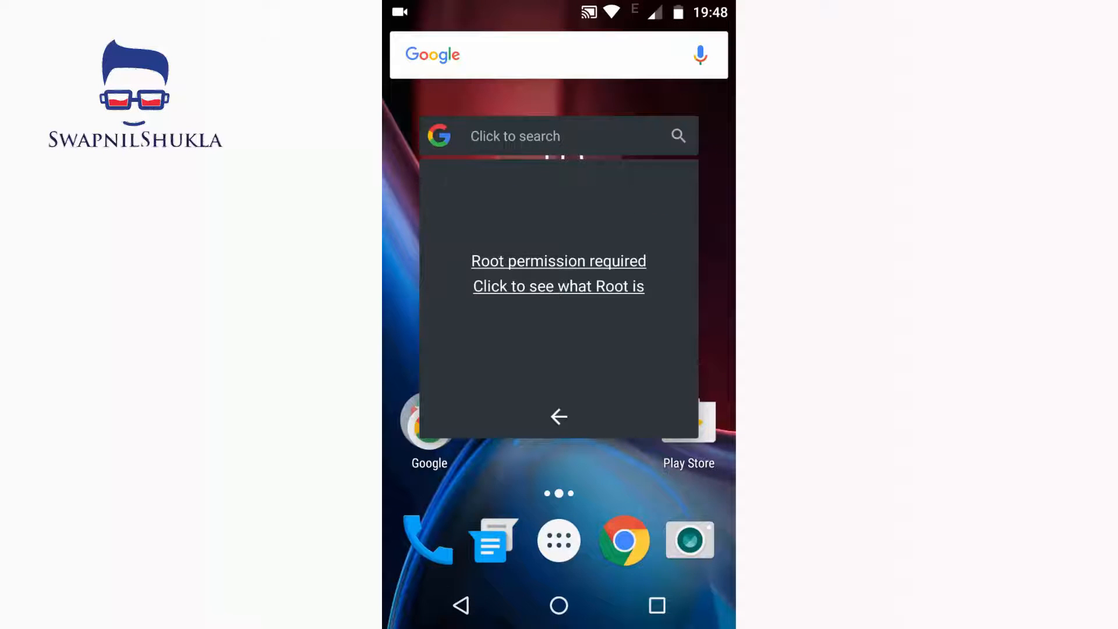
- Add the Battery shortcut (75%) to Gmail's former panel slot
{"action": "left_click", "coordinate": [558, 416]}
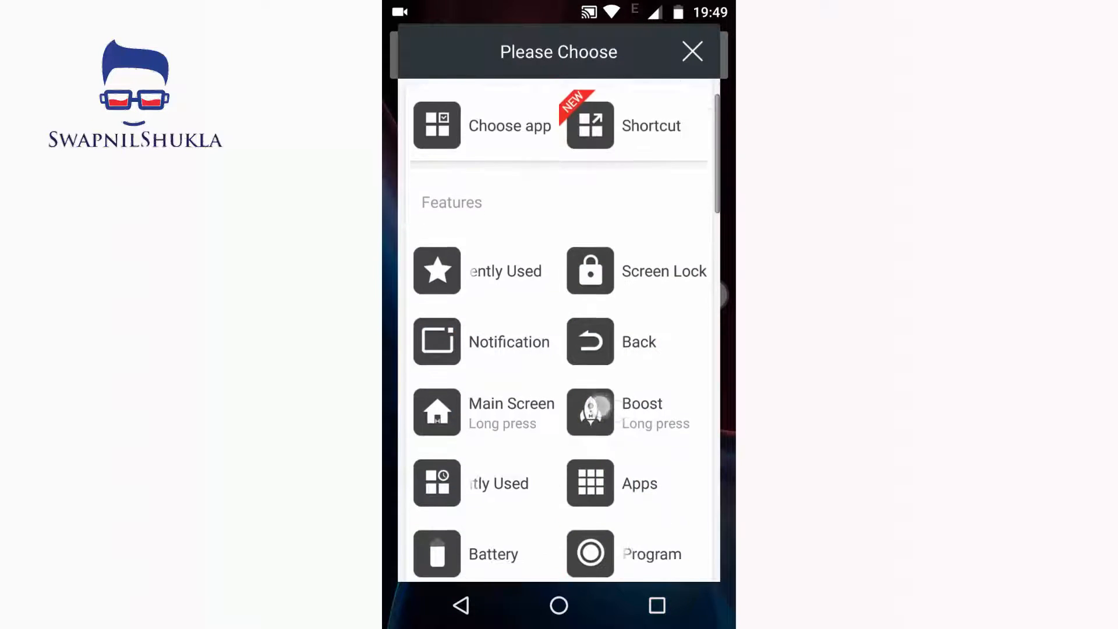
{"action": "scroll", "scroll_direction": "down", "scroll_amount": 3}
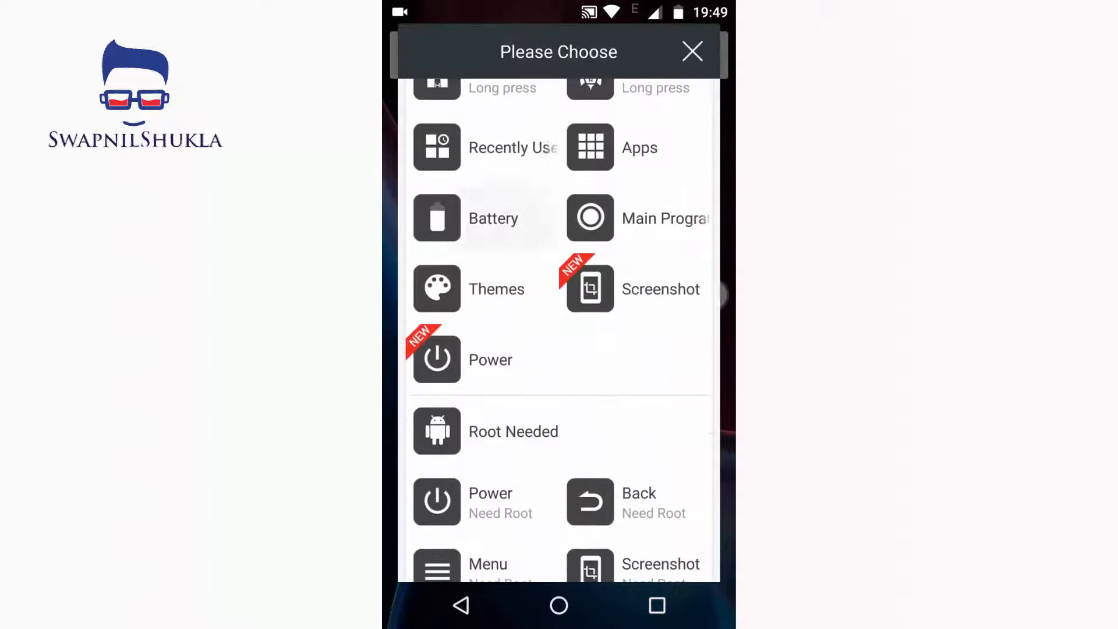
{"action": "left_click", "coordinate": [493, 218]}
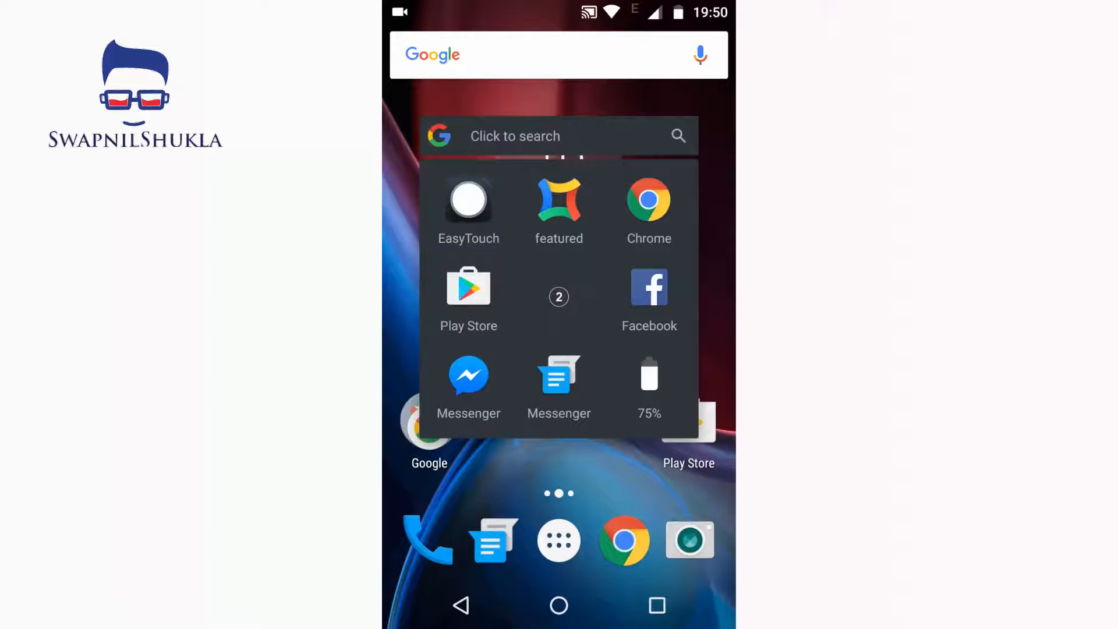
- Start adding an app shortcut and browse the installed-apps picker
{"action": "left_click", "coordinate": [468, 198]}
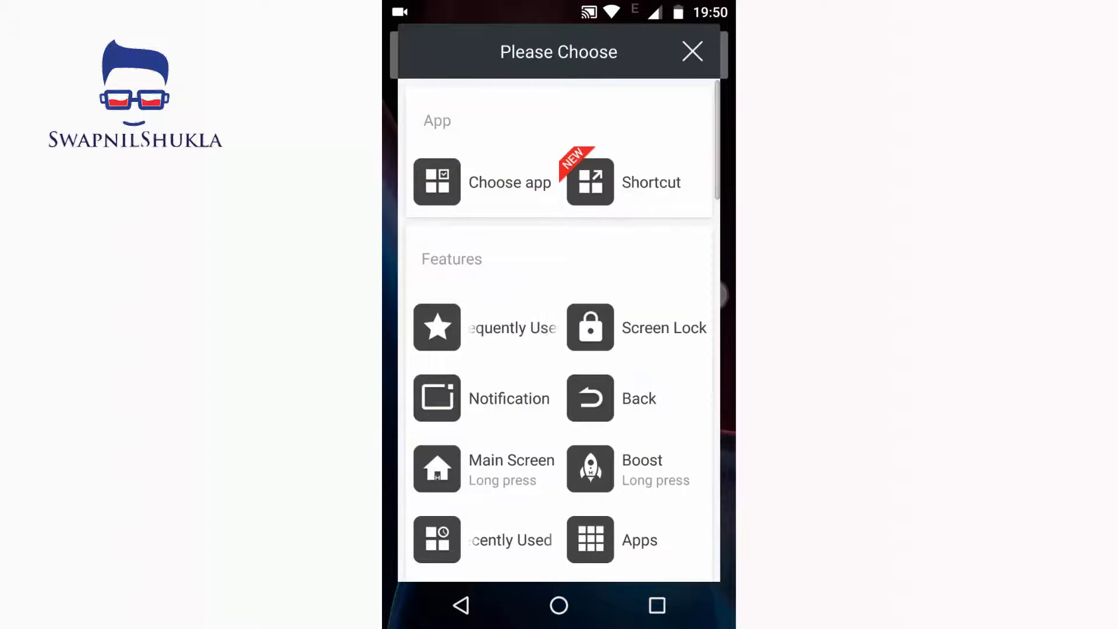
{"action": "left_click", "coordinate": [509, 181]}
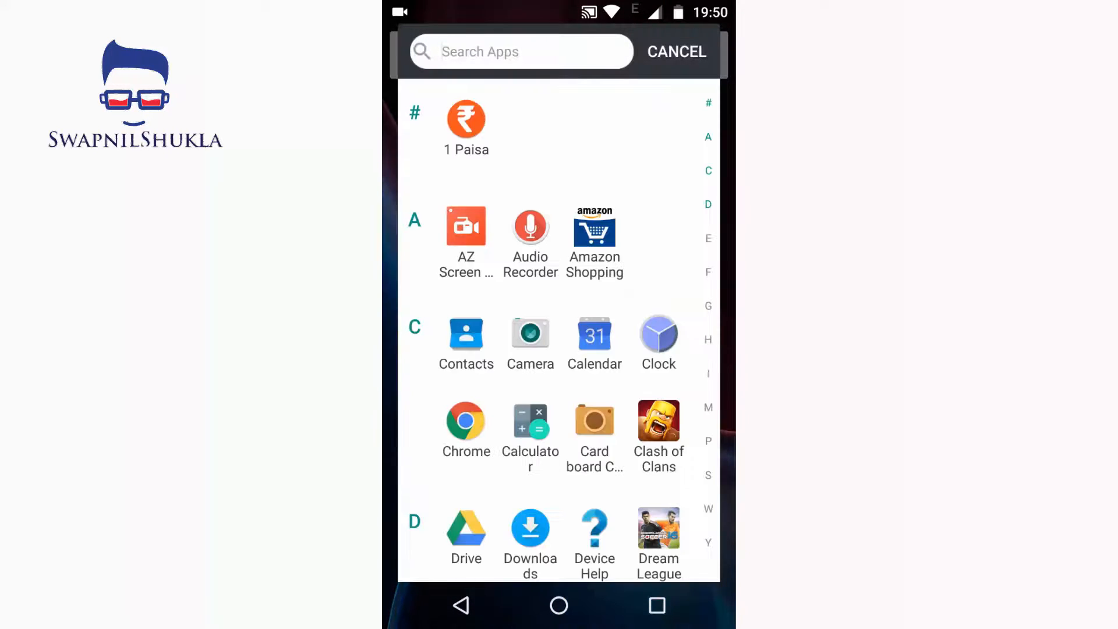
{"action": "scroll", "scroll_direction": "down", "scroll_amount": 3}
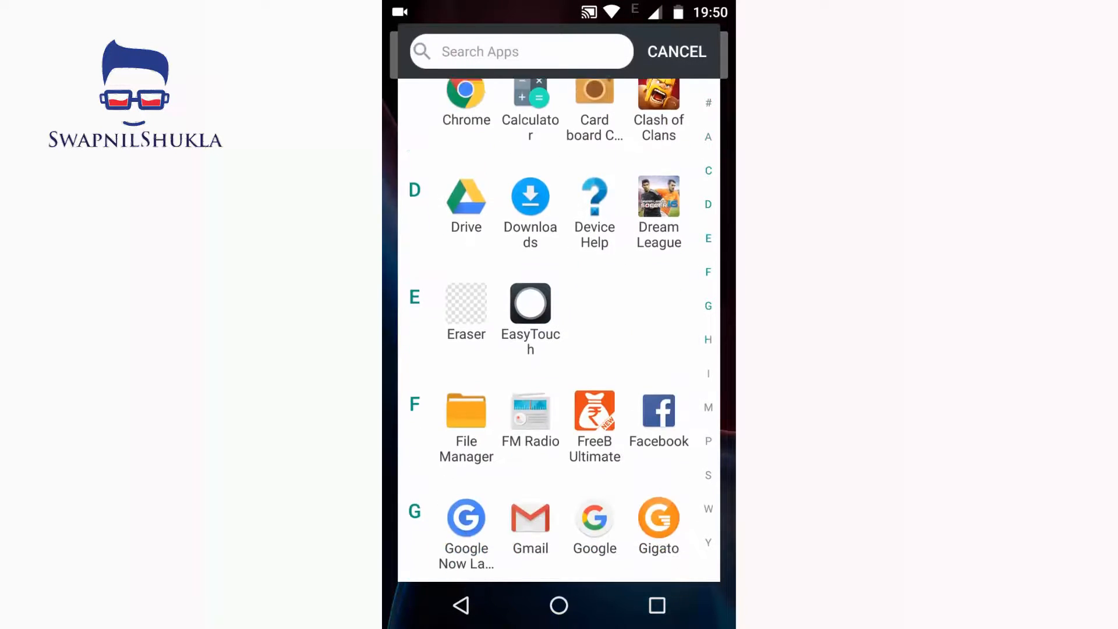
{"action": "scroll", "scroll_direction": "down", "scroll_amount": 3}
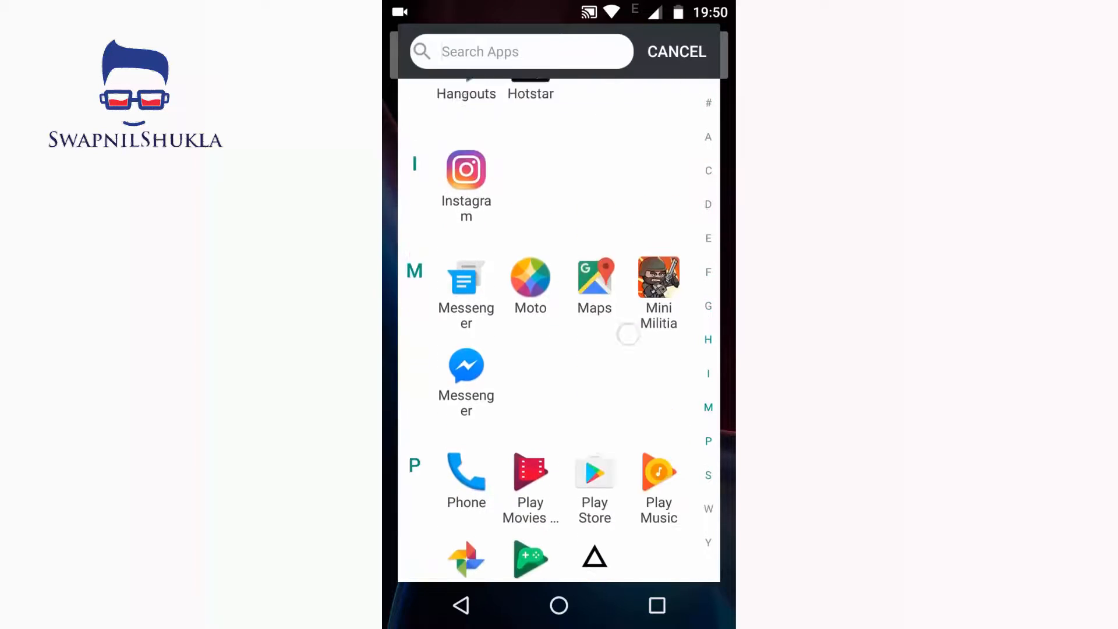